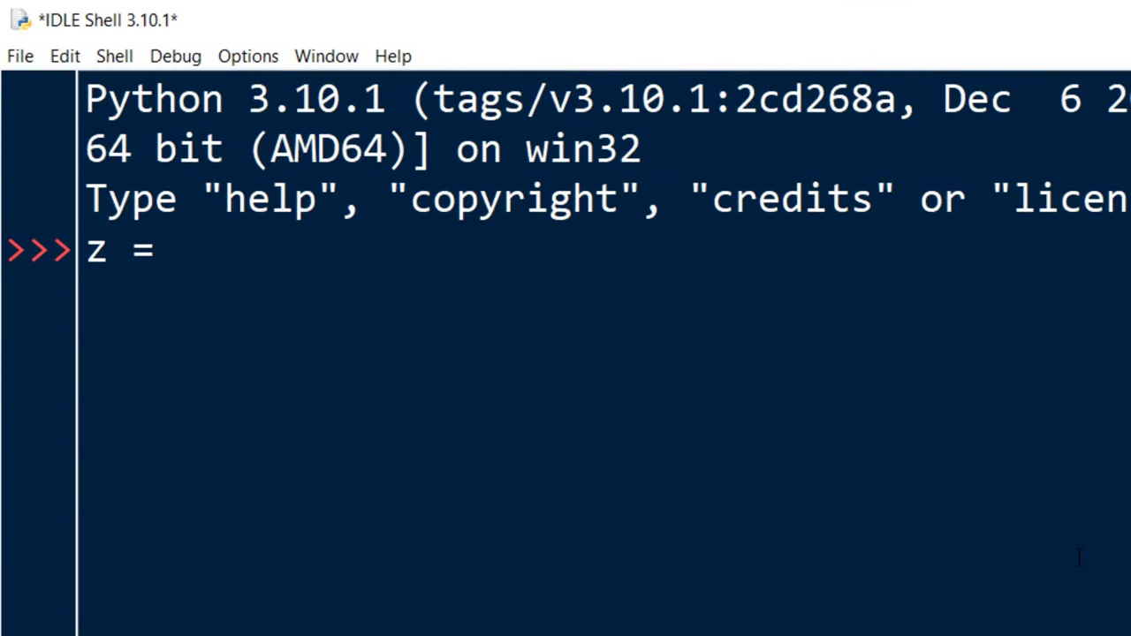
# Step: Enter the assignment z = 4 - 3j at the IDLE prompt
pyautogui.write('4')
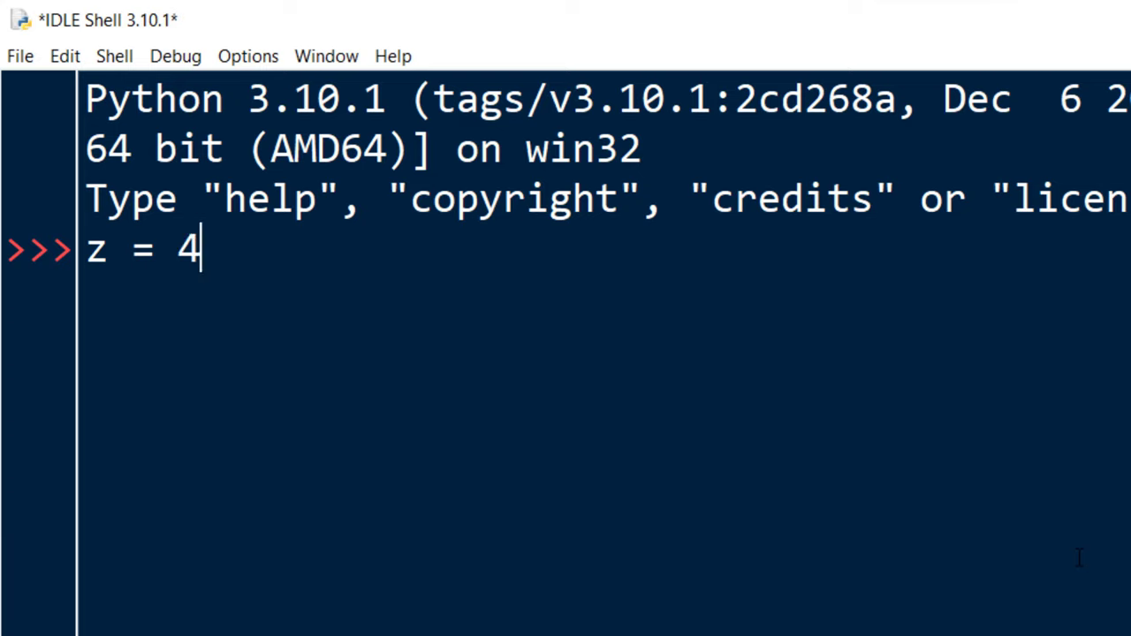
pyautogui.write('- 3')
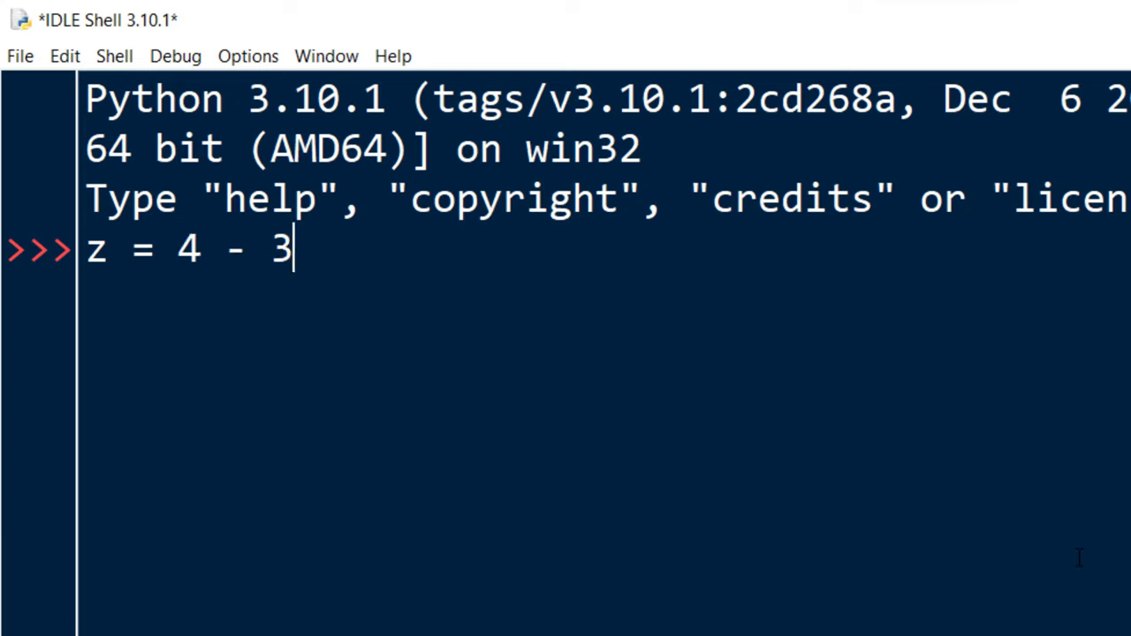
pyautogui.write('j')
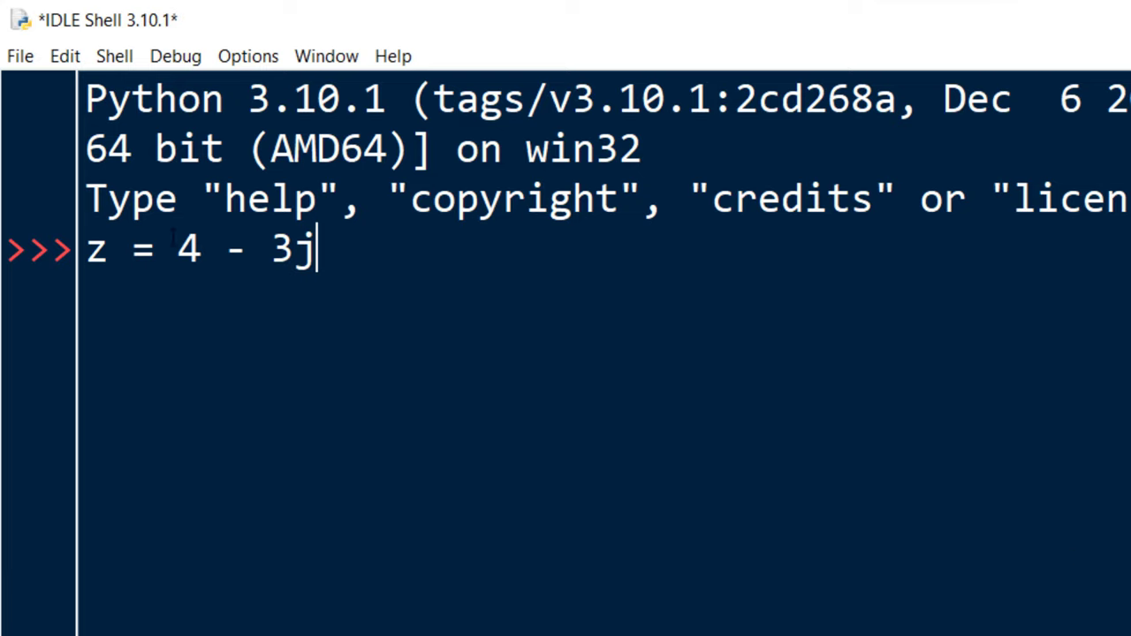
pyautogui.doubleClick(188, 249)
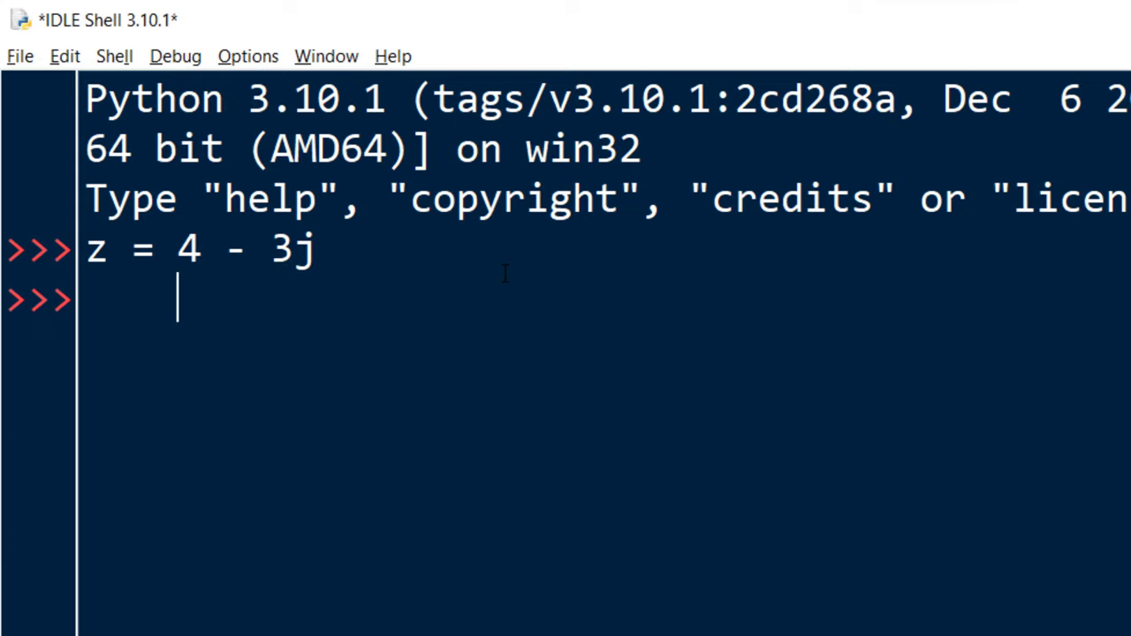
# Step: Type 4 + 3j as an illustration of the conjugate, then select it for removal
pyautogui.write('4')
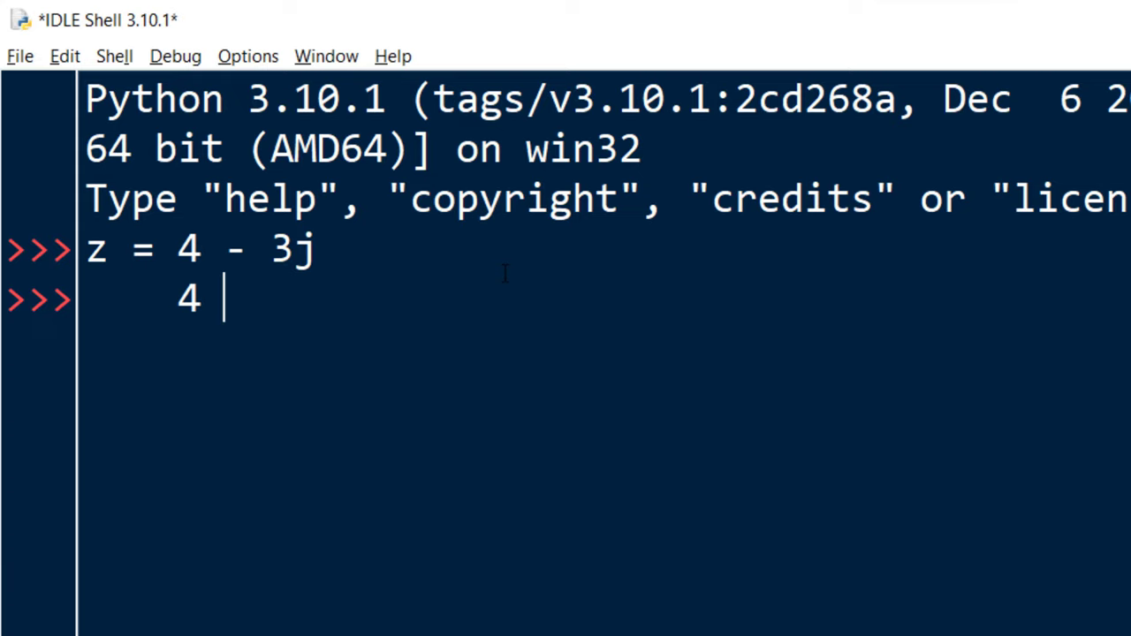
pyautogui.write('+')
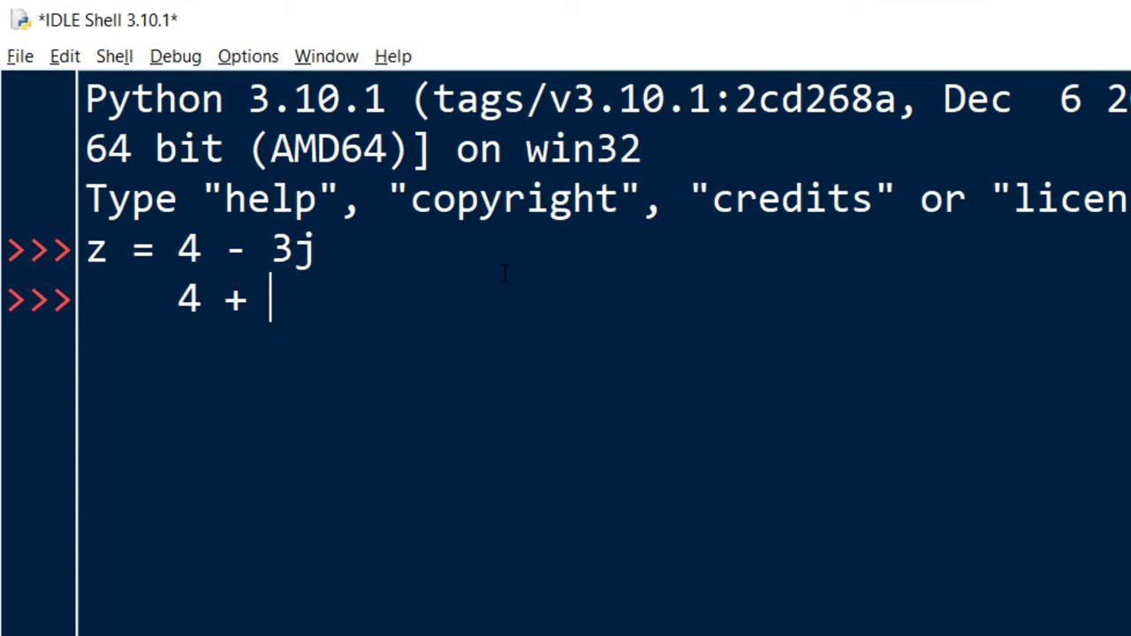
pyautogui.write('3j')
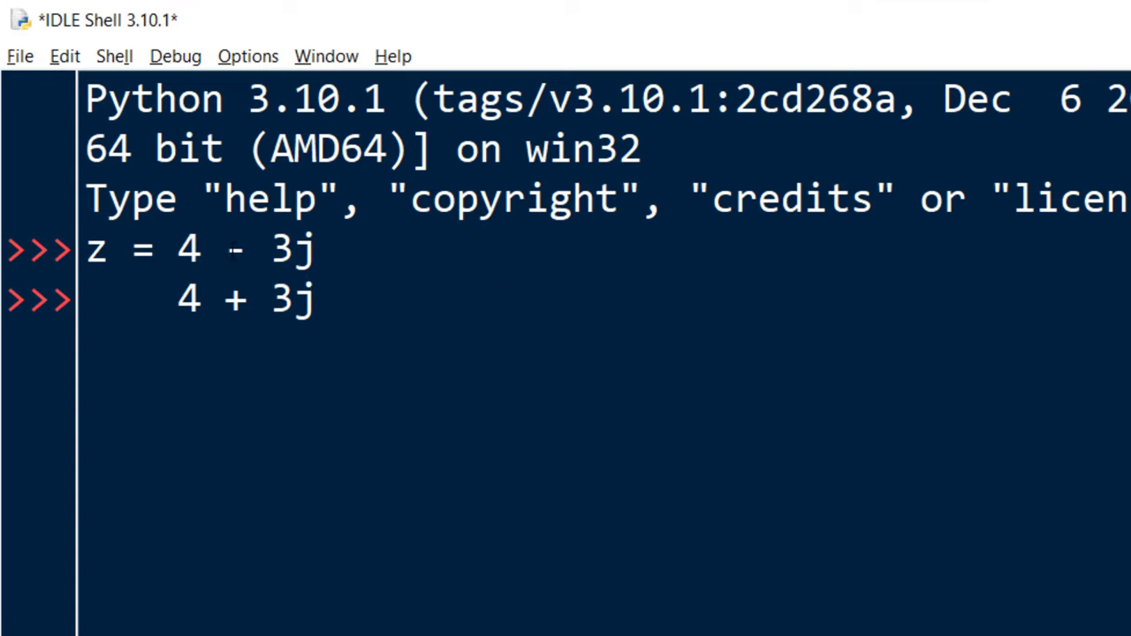
pyautogui.doubleClick(234, 298)
pyautogui.write('c')
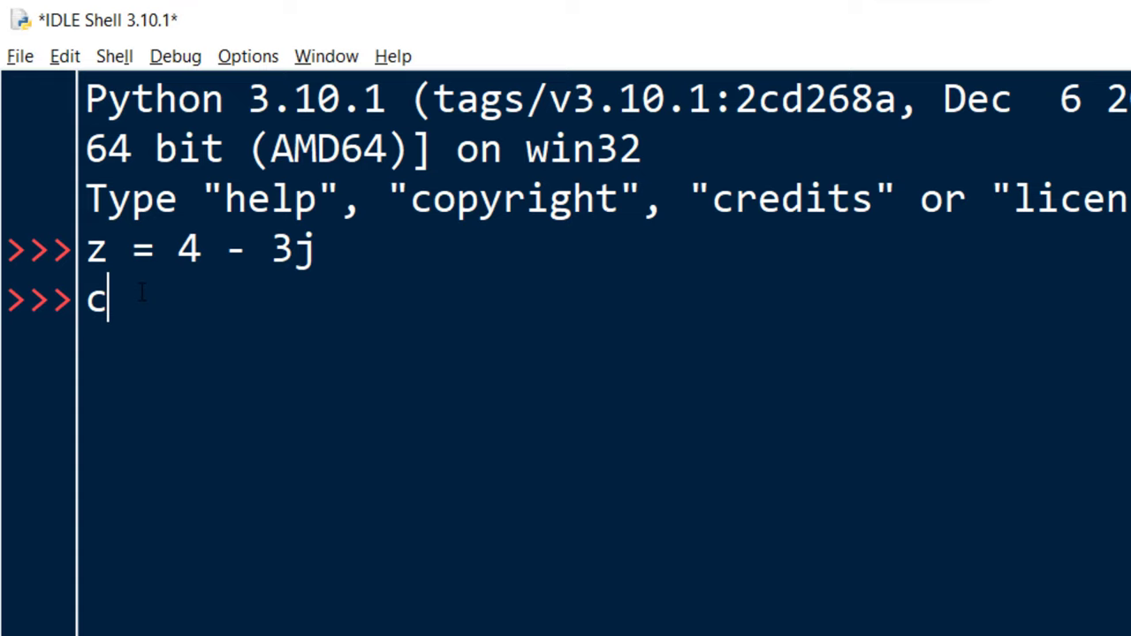
# Step: Write z.conjugate() on the prompt line and begin wrapping it in print
pyautogui.write('onjugate')
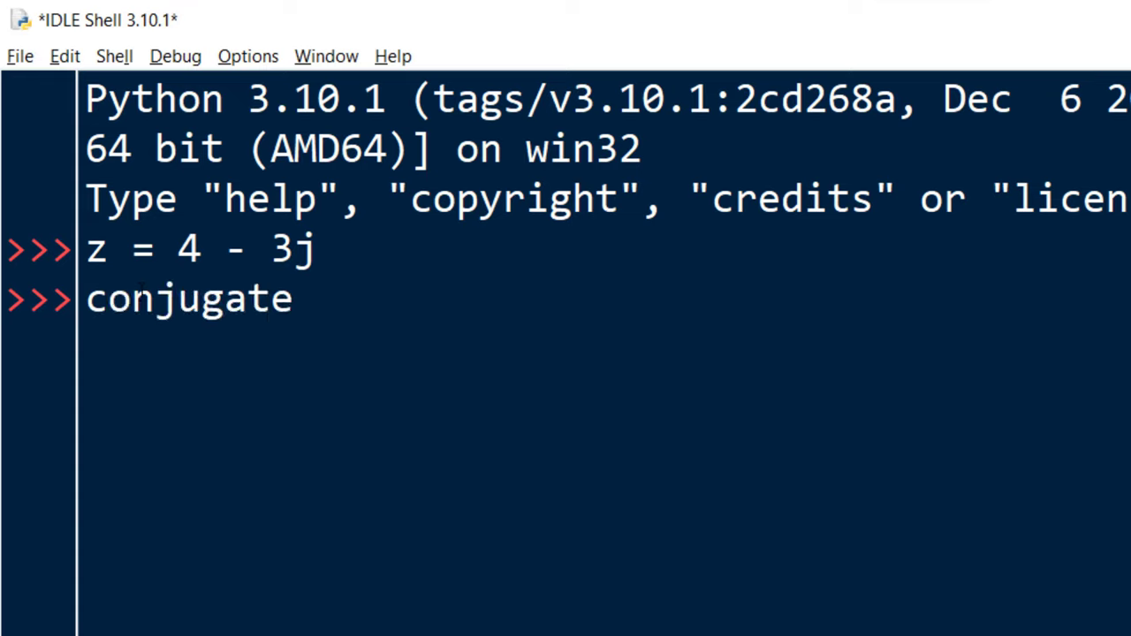
pyautogui.write('()')
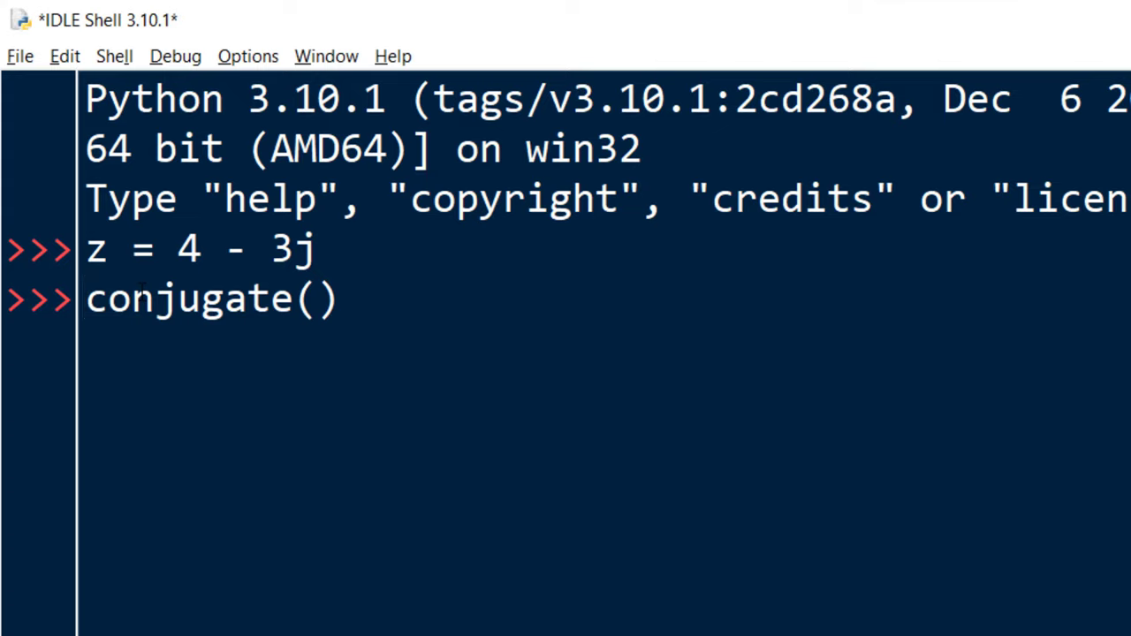
pyautogui.write('z.')
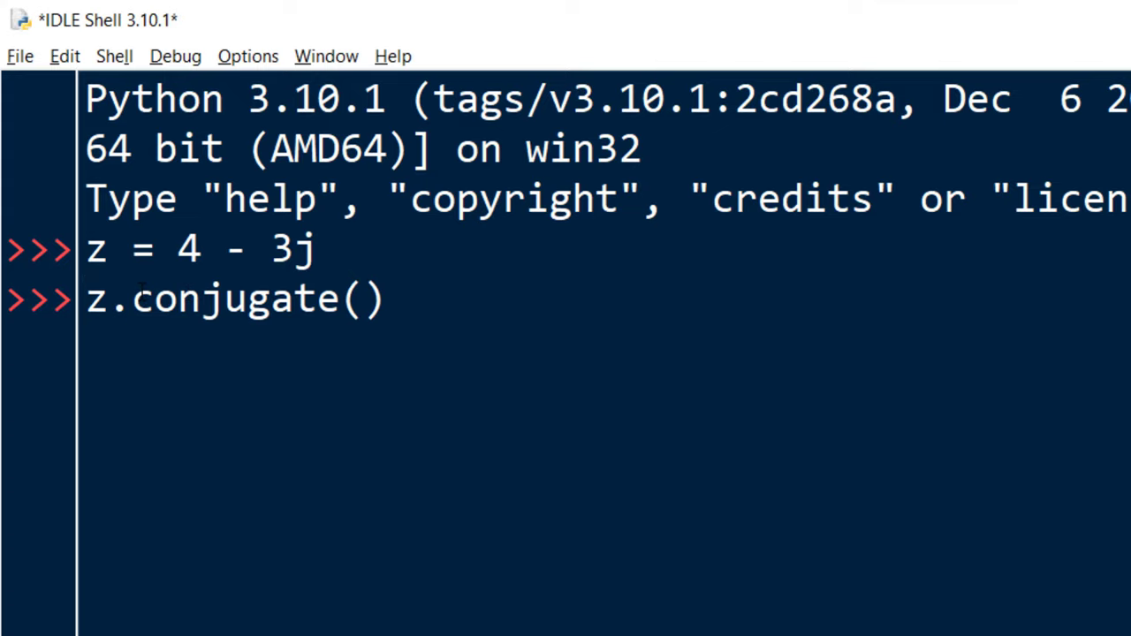
pyautogui.write('pri')
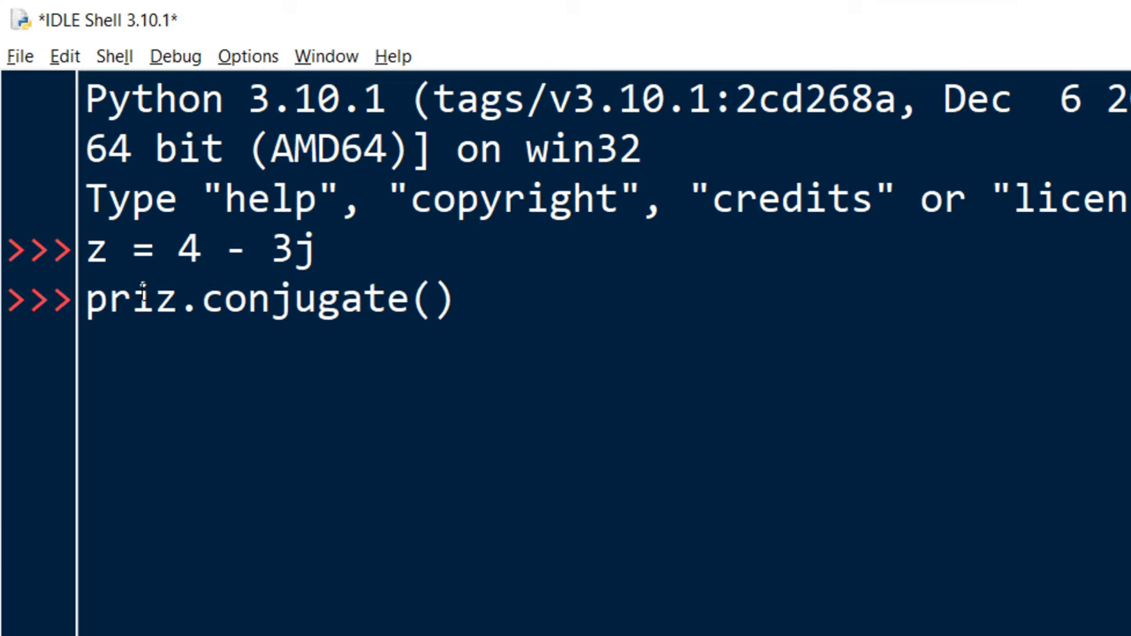